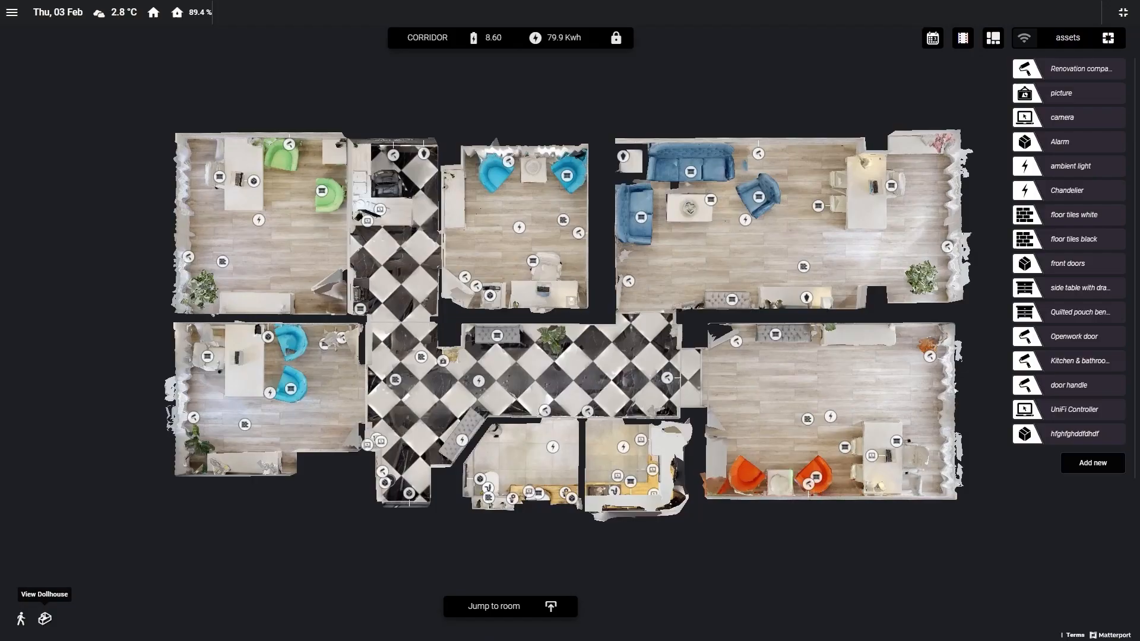
Switch the apartment model from the top-down floor plan to the tilted 3D dollhouse view
{"action": "left_click", "coordinate": [44, 619]}
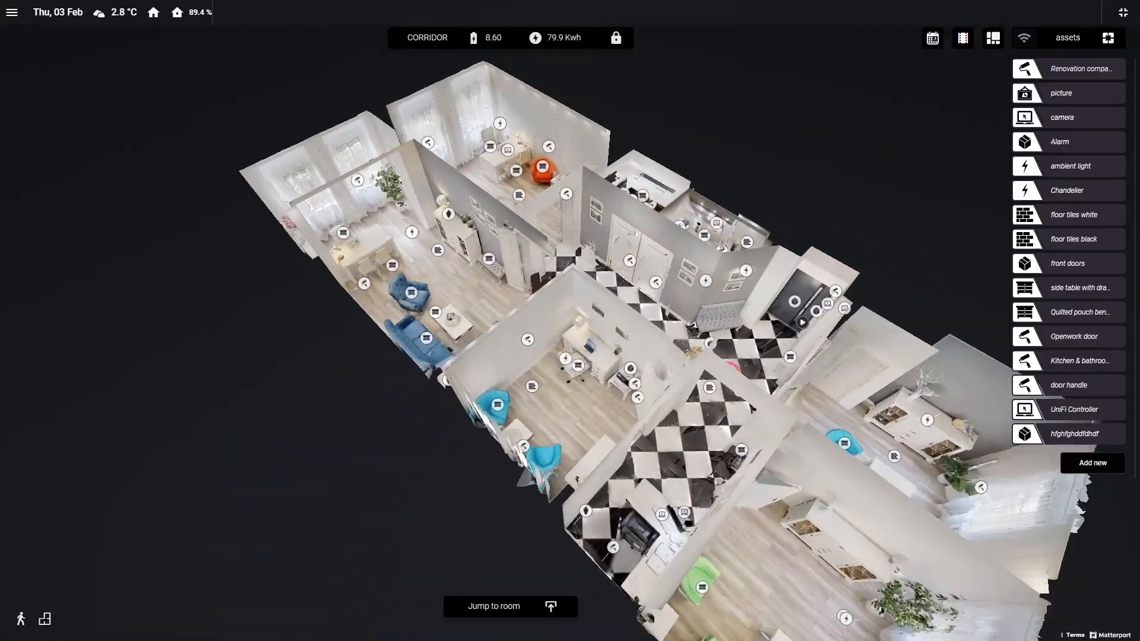